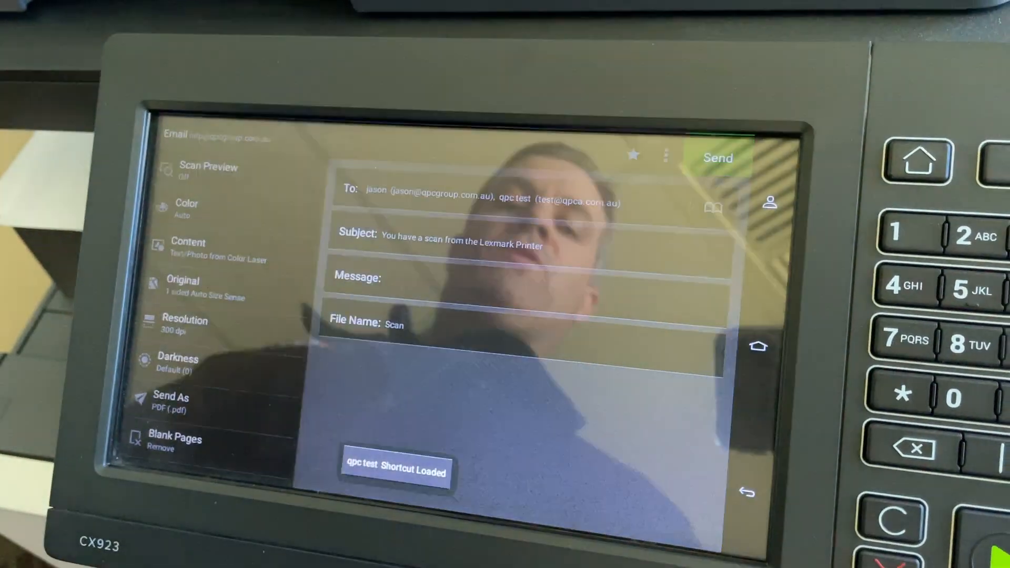
Exit the qpc test email shortcut and return to the home screen of apps
left_click(717, 156)
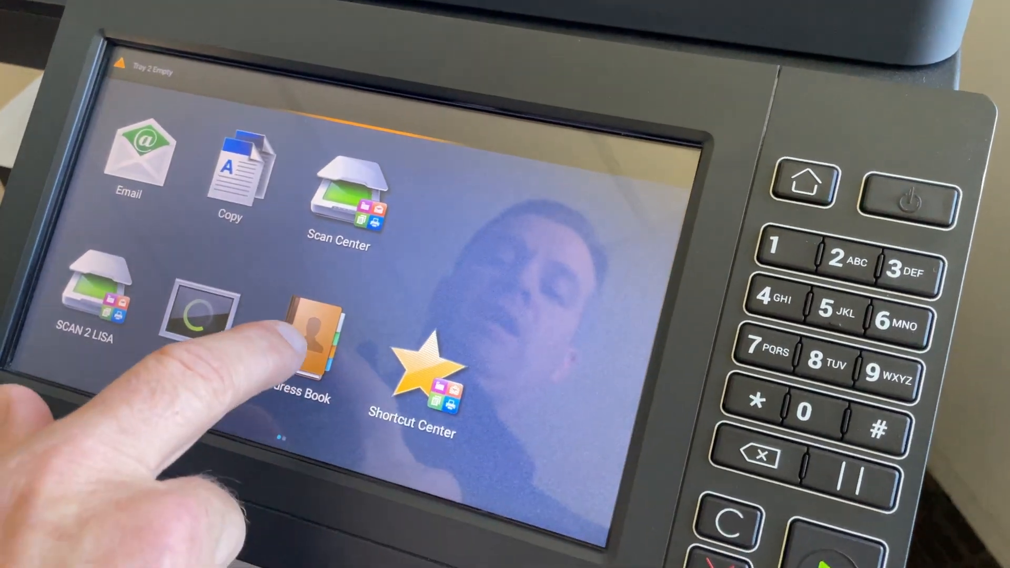
Go into the Address Book and bring up a blank Create Contact form
left_click(316, 341)
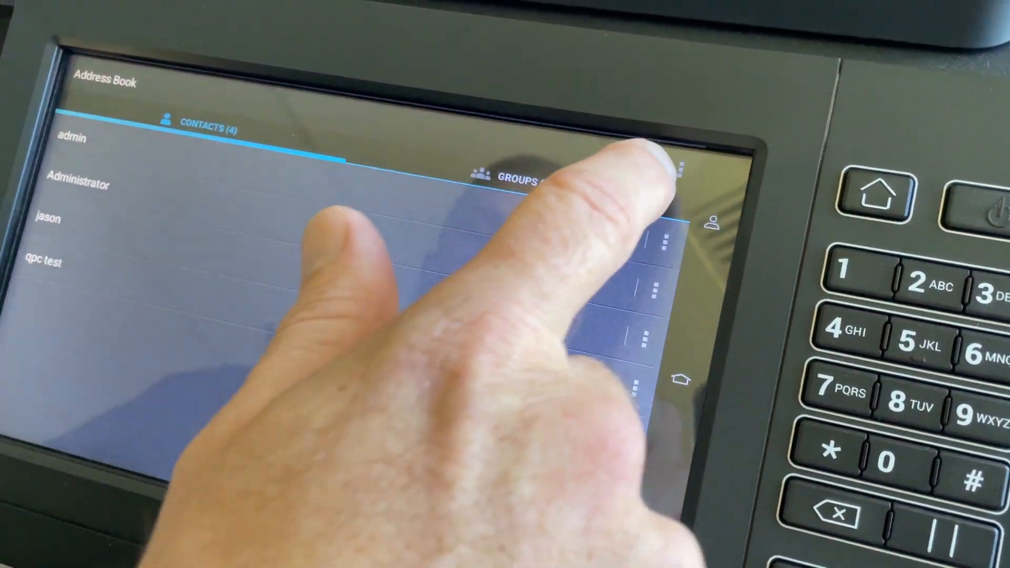
left_click(680, 167)
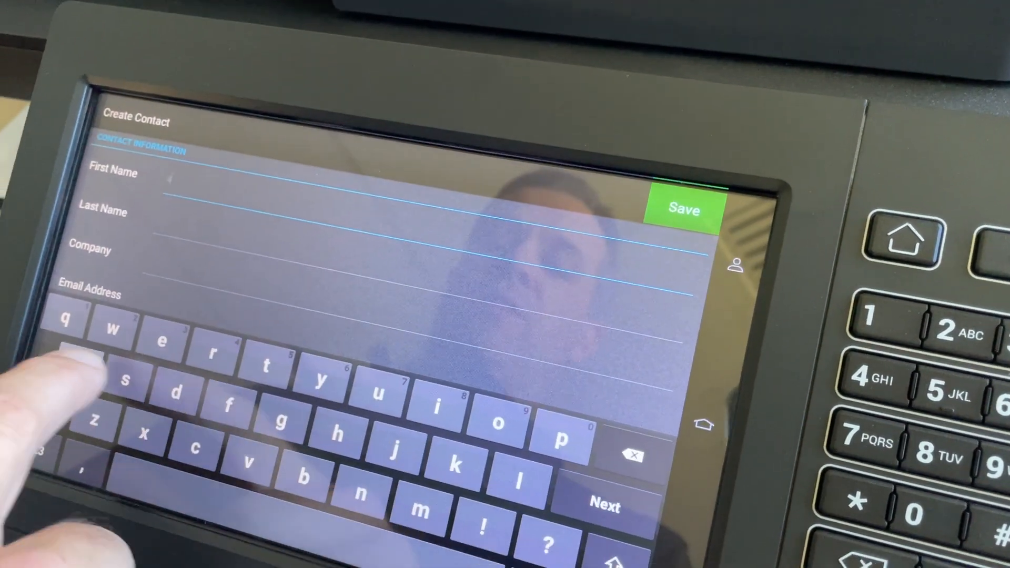
Enter first name 'add in' and an email address ending in '.com', then save the contact
type("add in")
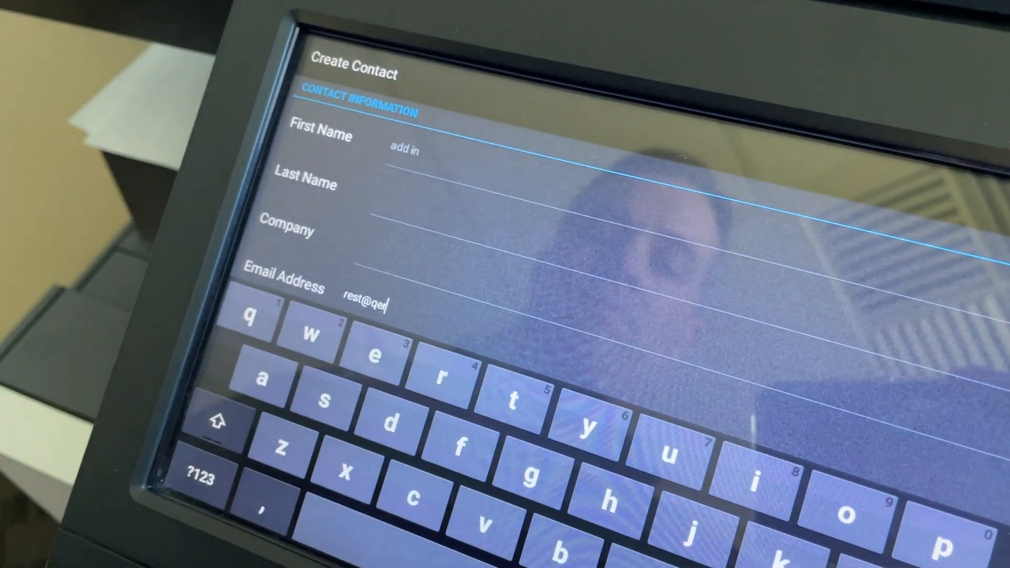
type(".com")
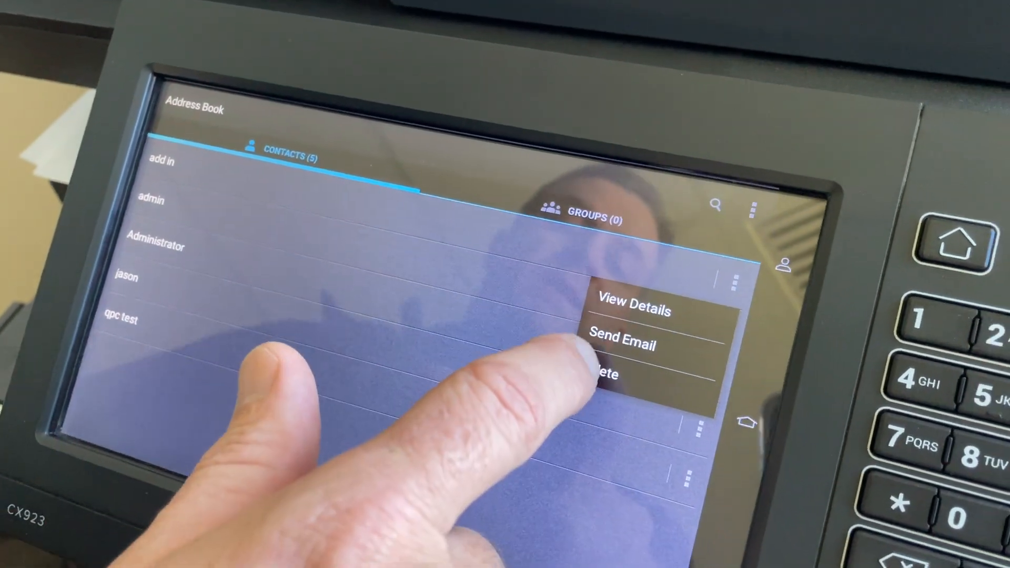
Dismiss the contact menu and return to the home screen
left_click(621, 340)
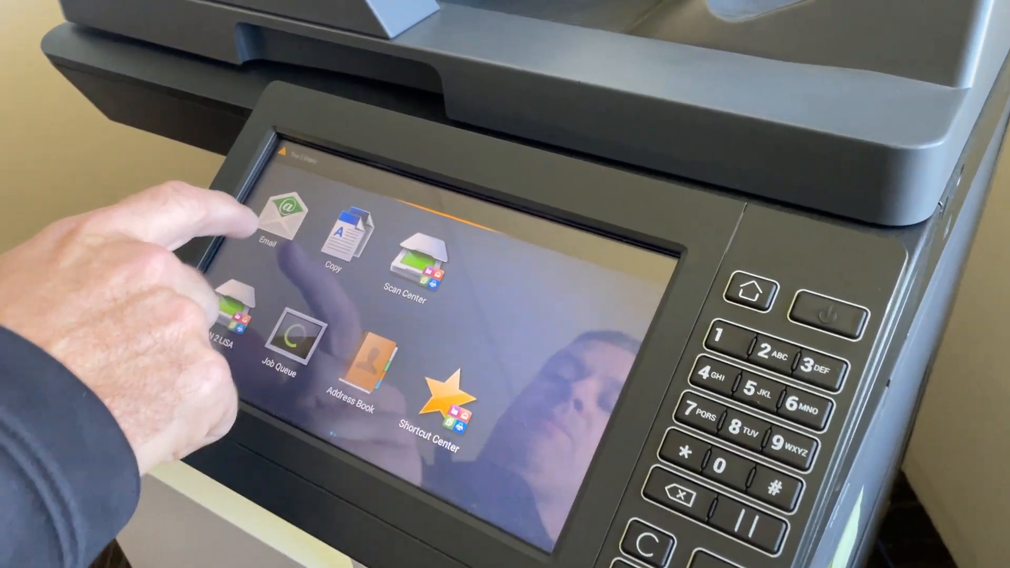
left_click(278, 231)
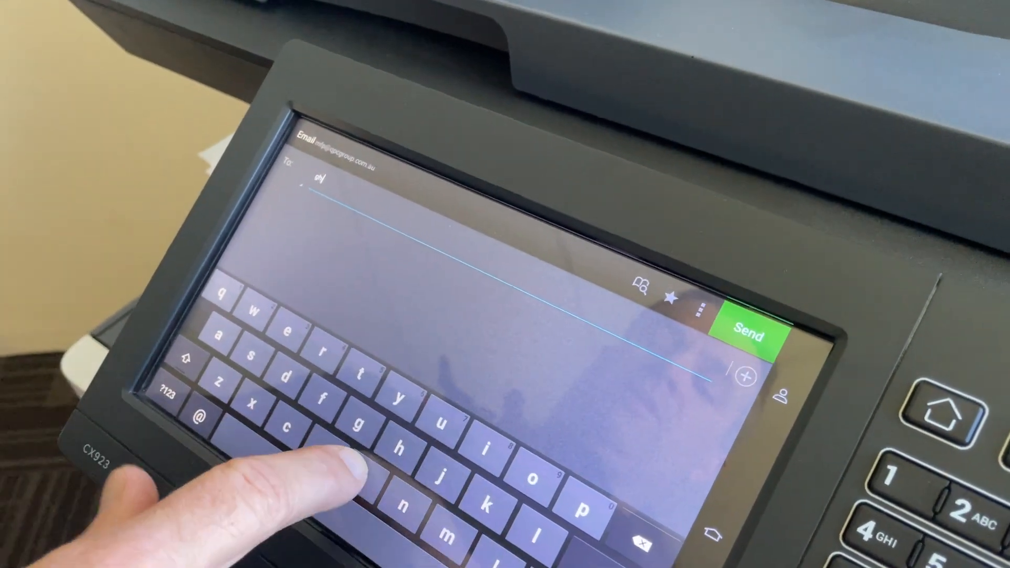
type("i")
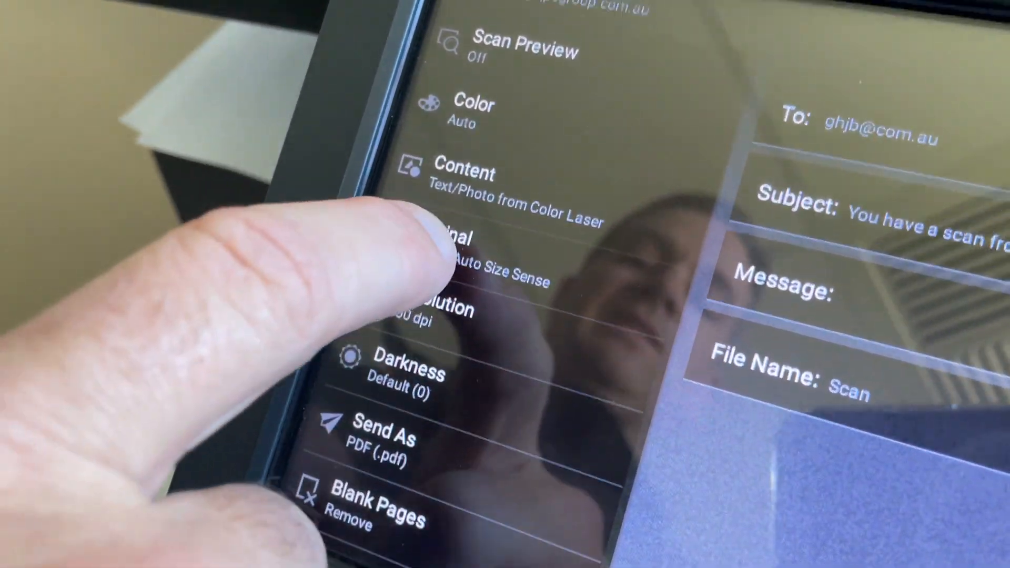
Set the original to 2-Sided with long-edge flip and move on to Content settings
left_click(452, 264)
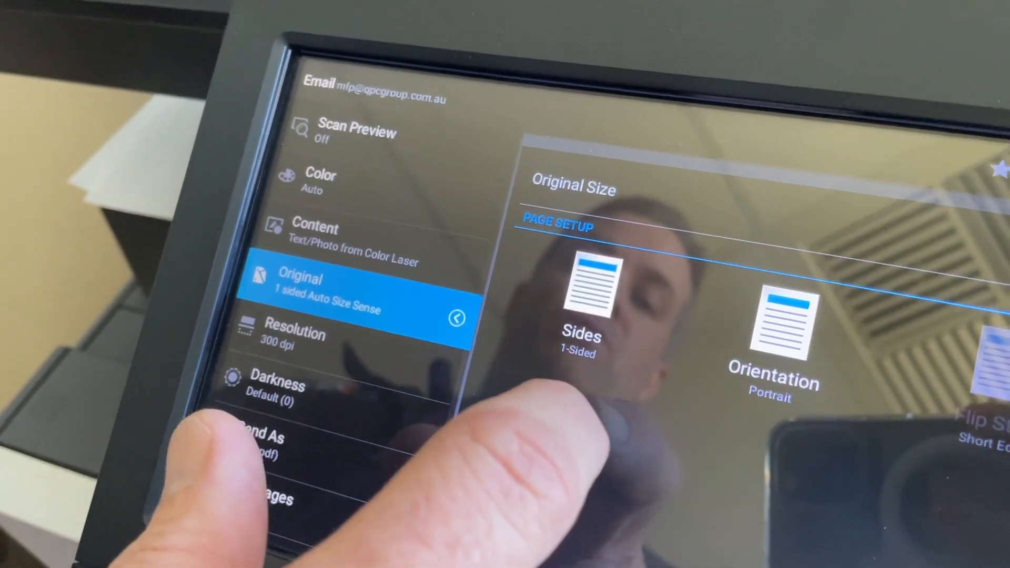
left_click(588, 304)
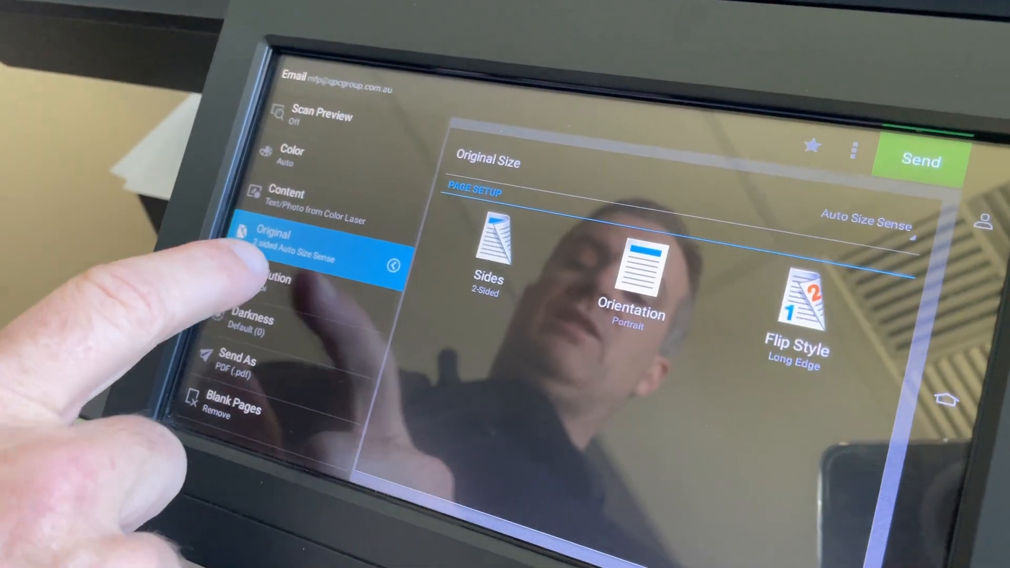
left_click(276, 283)
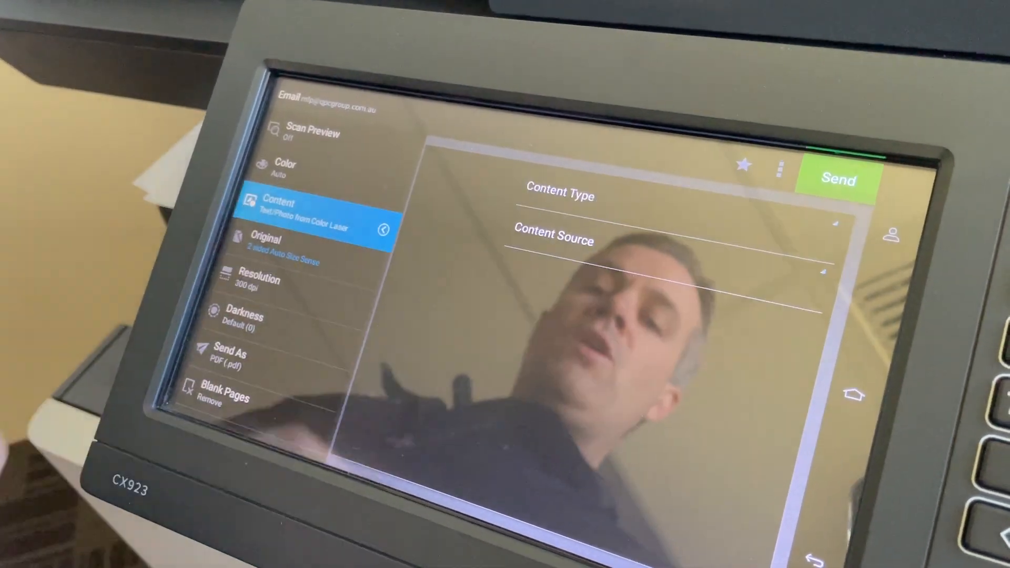
left_click(560, 197)
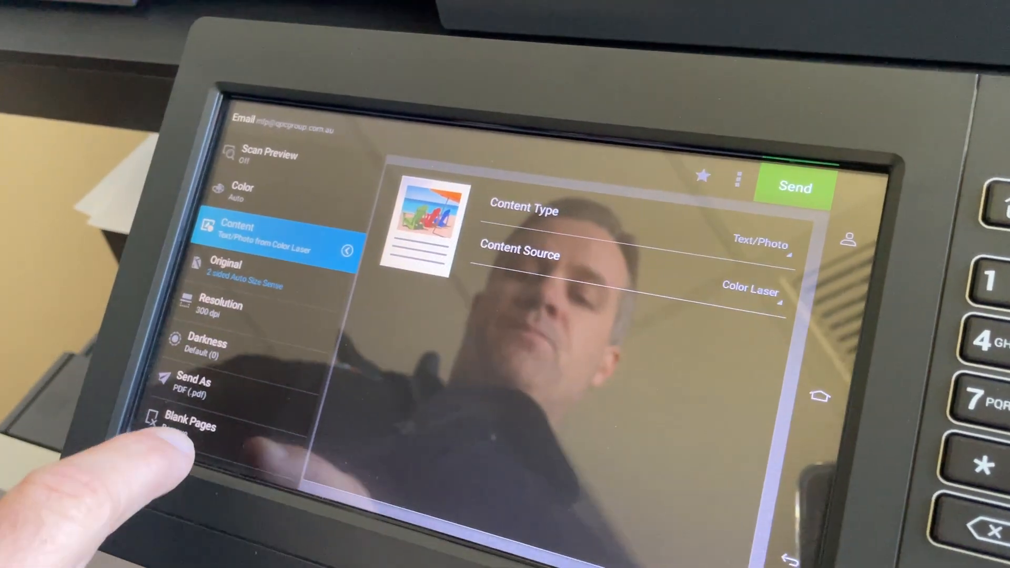
scroll("down", 3)
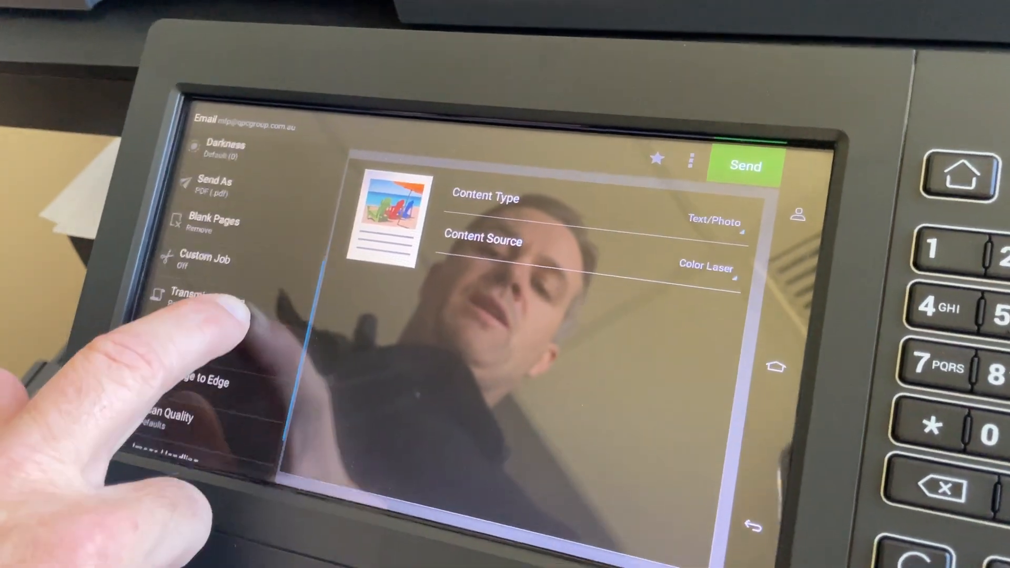